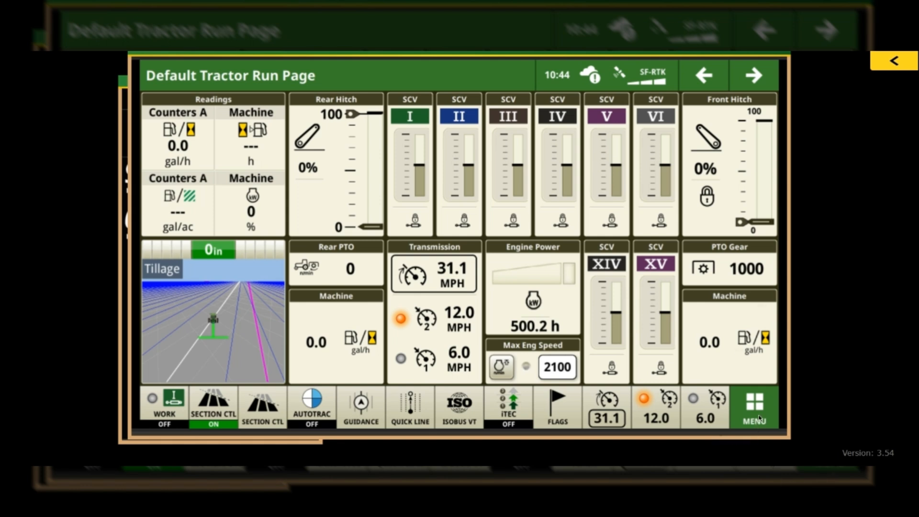
- Go from the main menu to Applications and bring up the Section Control settings
left_click(754, 406)
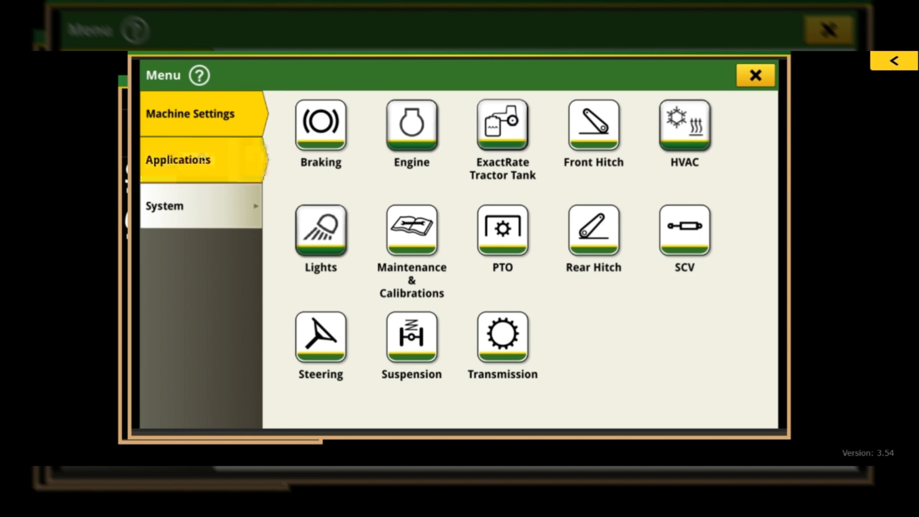
left_click(190, 160)
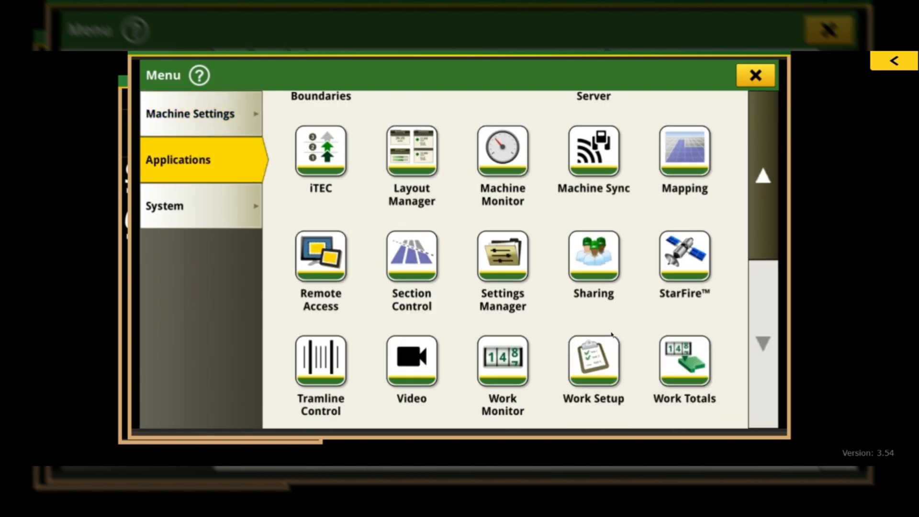
left_click(410, 256)
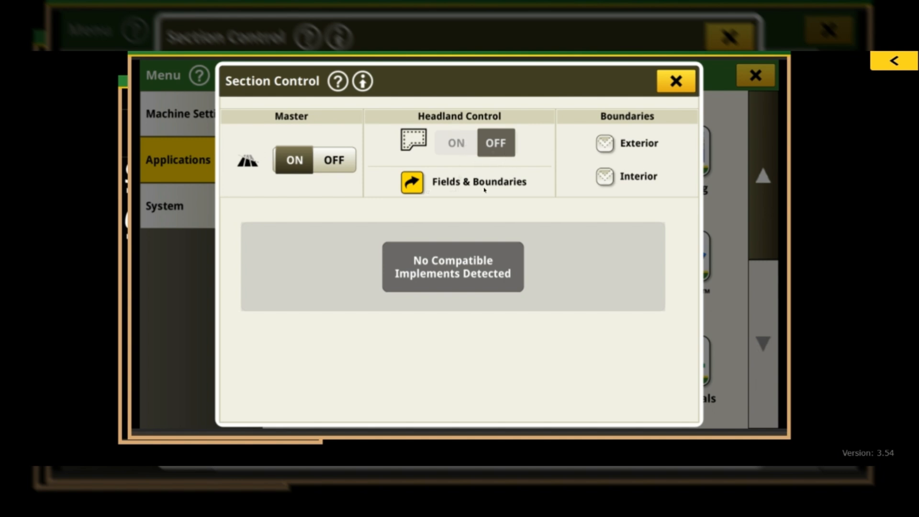
mouse_move(517, 191)
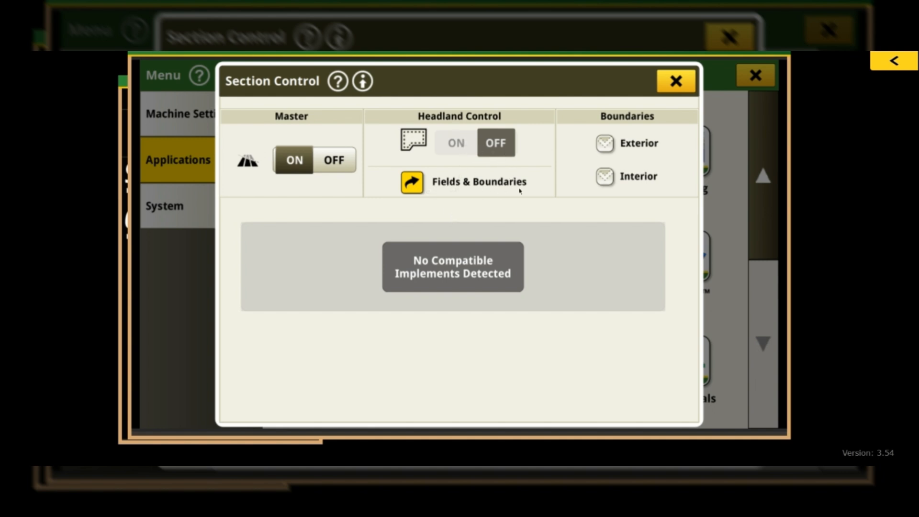
mouse_move(467, 199)
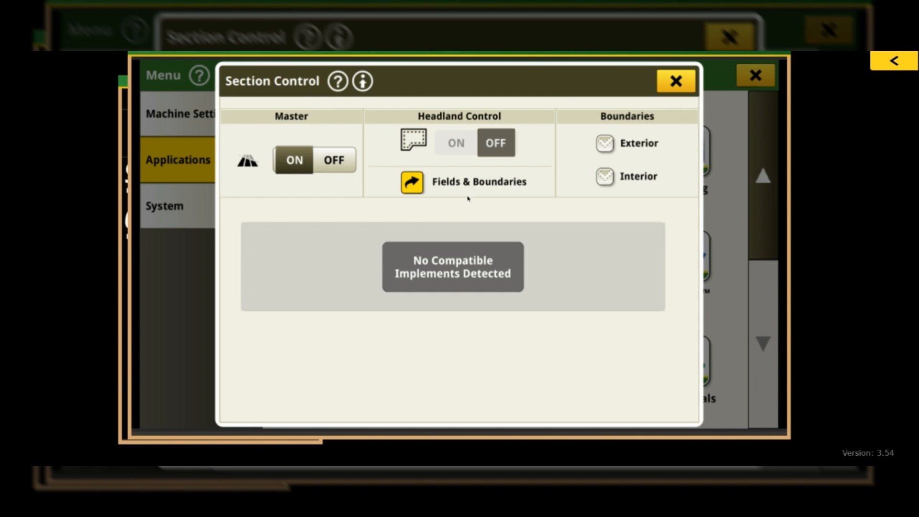
mouse_move(498, 188)
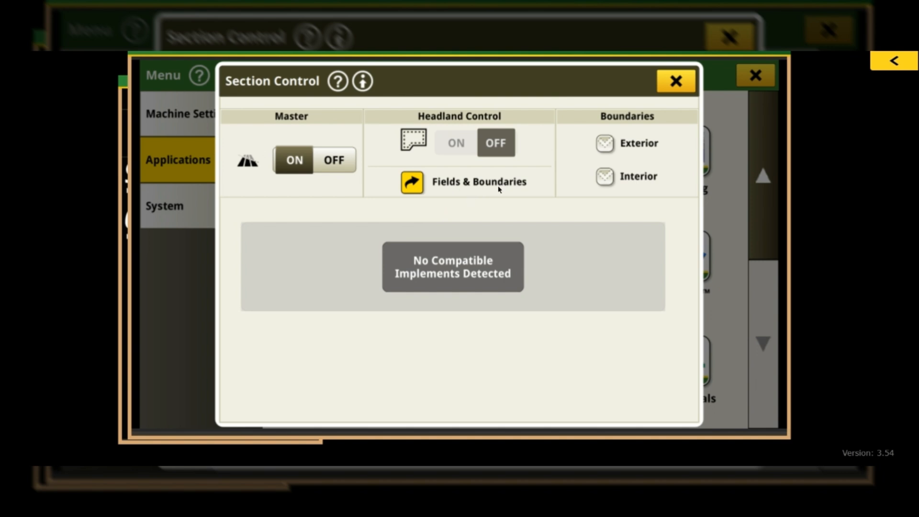
mouse_move(517, 192)
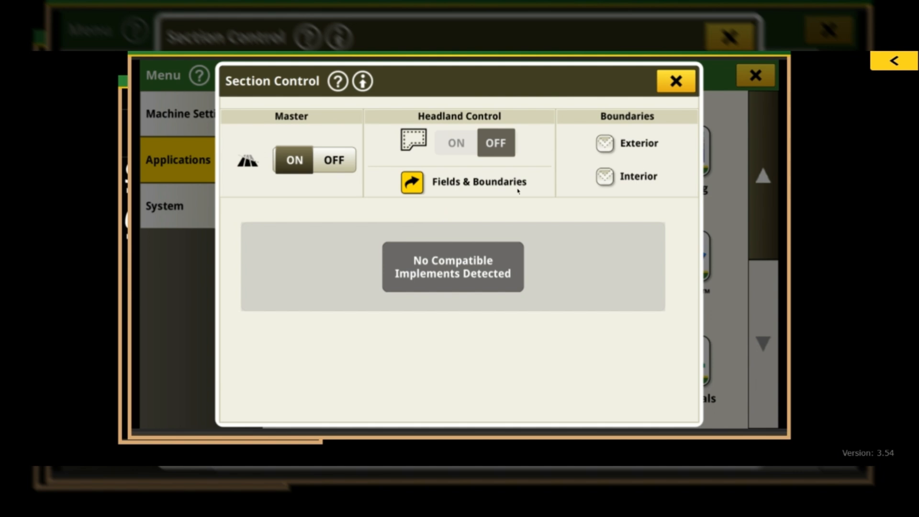
mouse_move(439, 191)
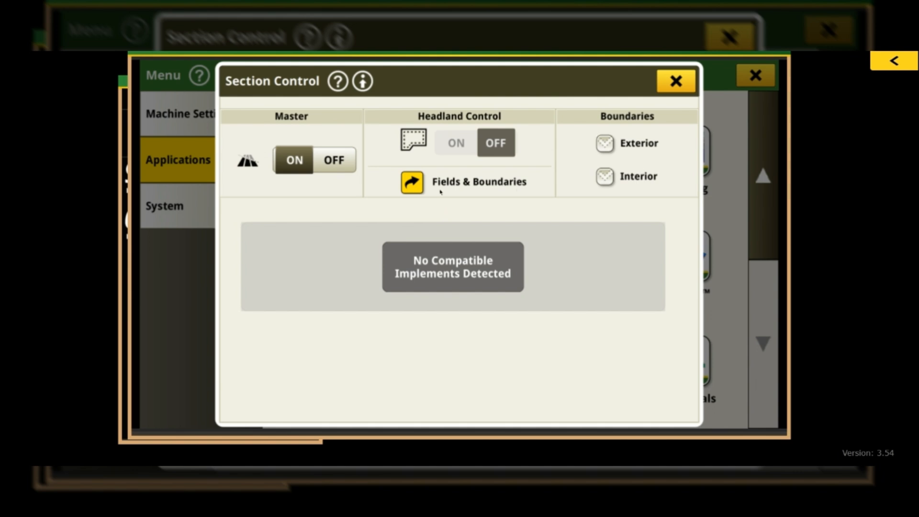
- From Fields & Boundaries, view the South 40 boundary and edit its Exterior boundary
left_click(411, 182)
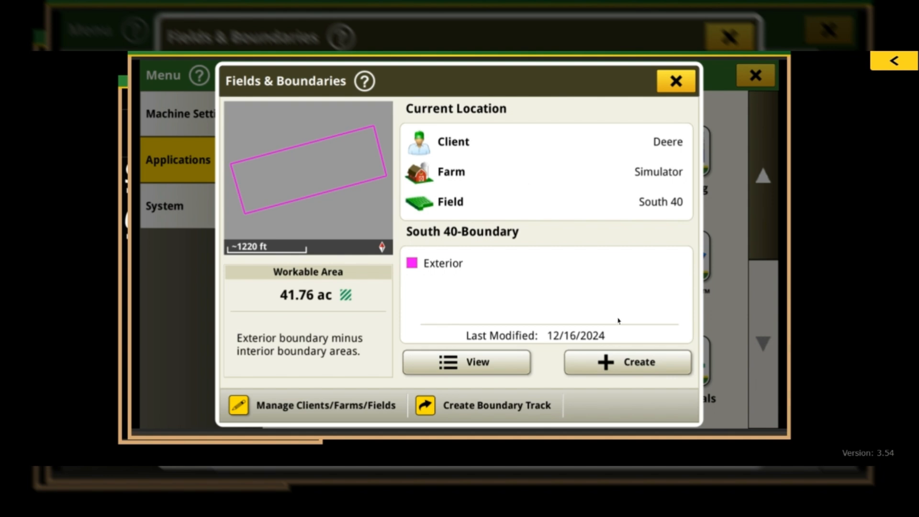
mouse_move(843, 277)
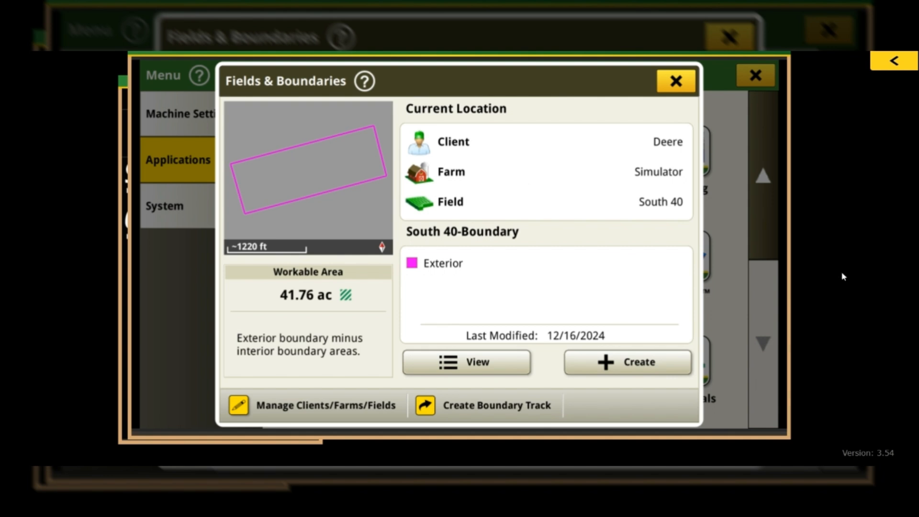
mouse_move(653, 311)
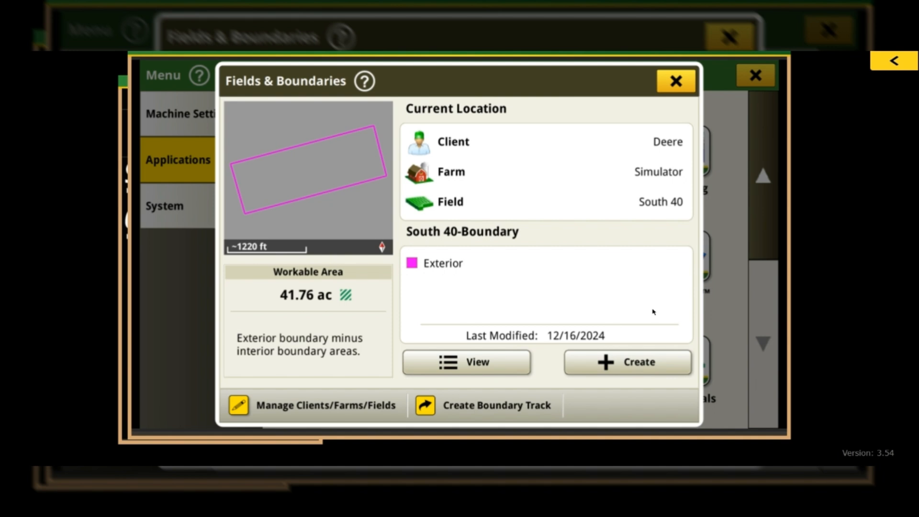
left_click(545, 292)
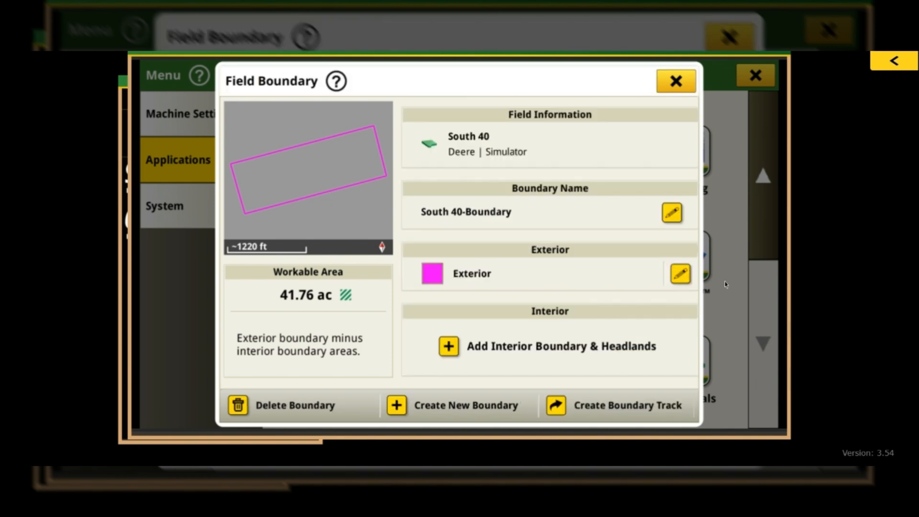
left_click(678, 273)
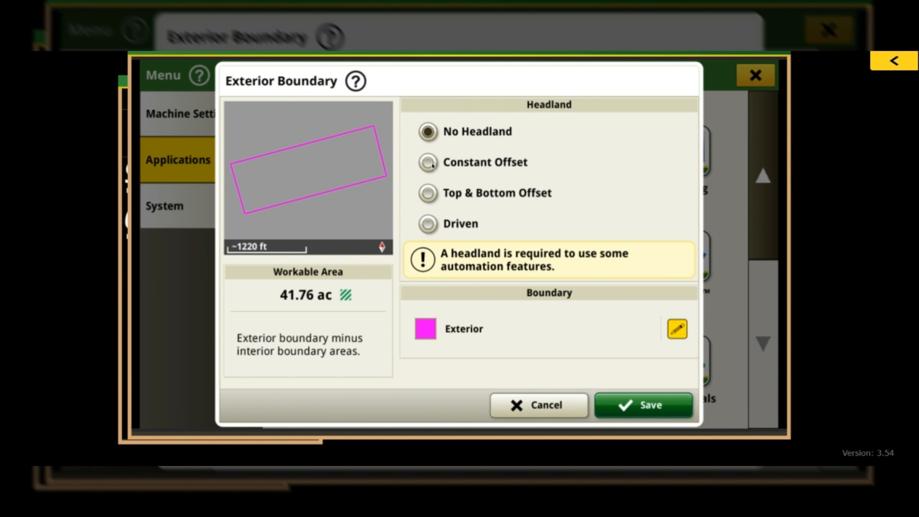
- Set an 80 ft Constant Offset headland, then switch the headland to Top & Bottom Offset
left_click(427, 162)
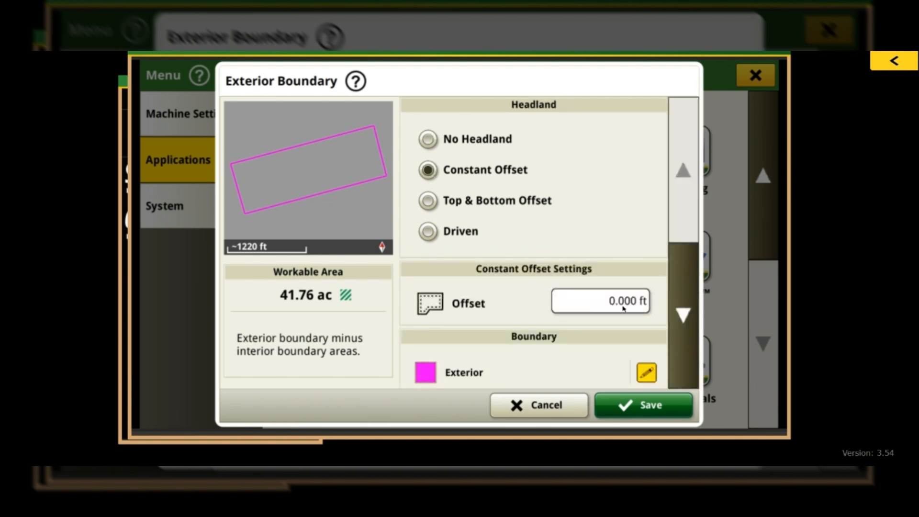
left_click(598, 300)
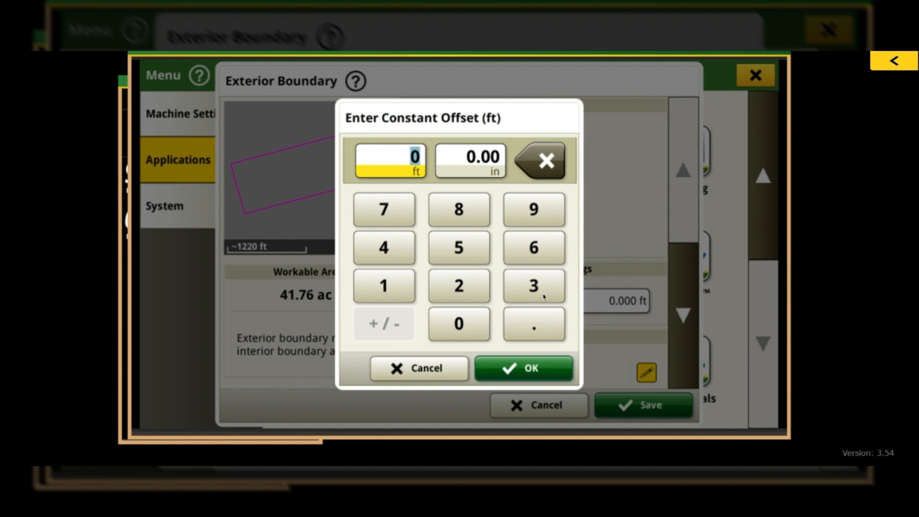
mouse_move(418, 272)
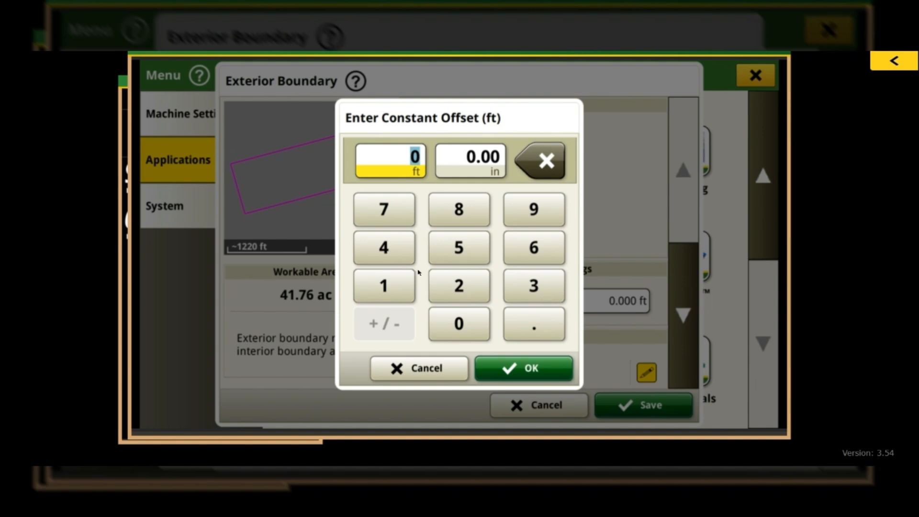
left_click(458, 209)
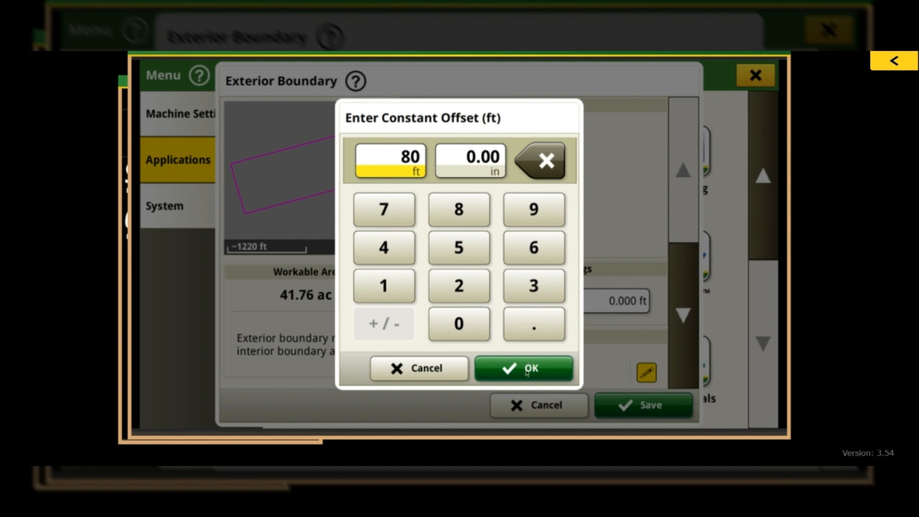
left_click(522, 368)
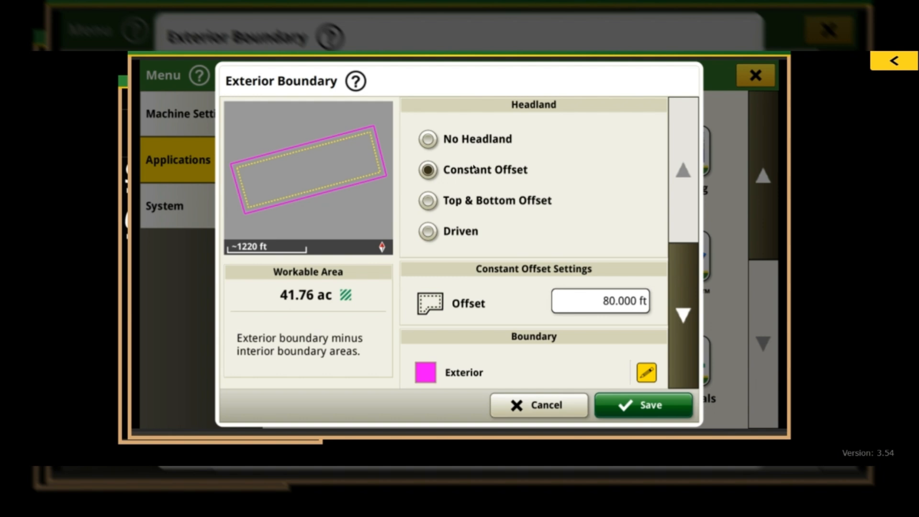
mouse_move(582, 210)
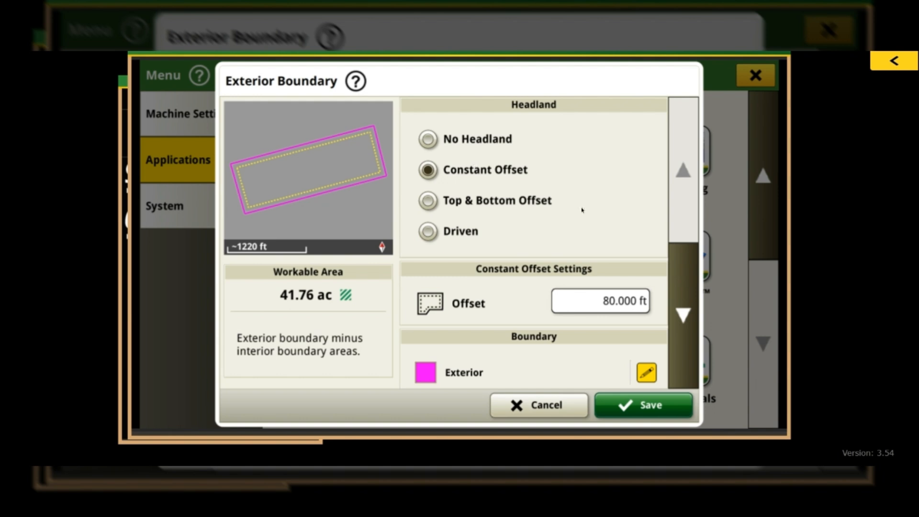
mouse_move(523, 273)
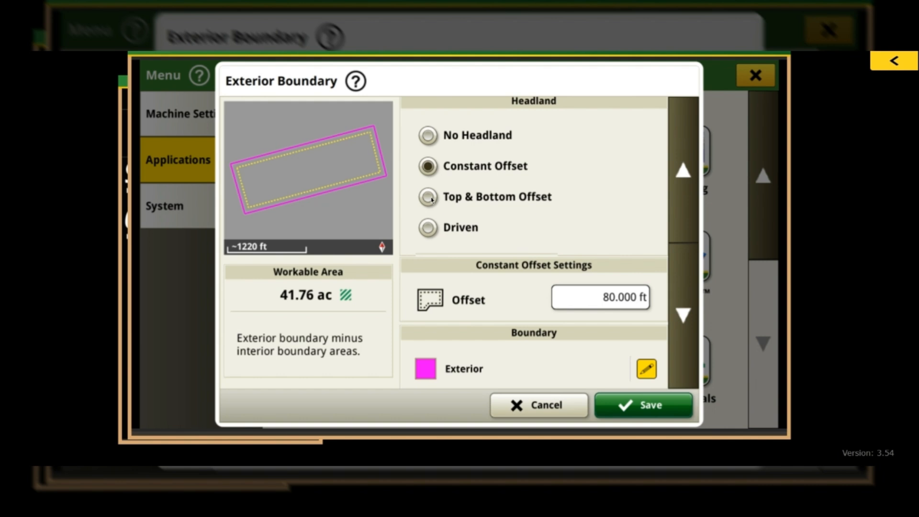
left_click(427, 196)
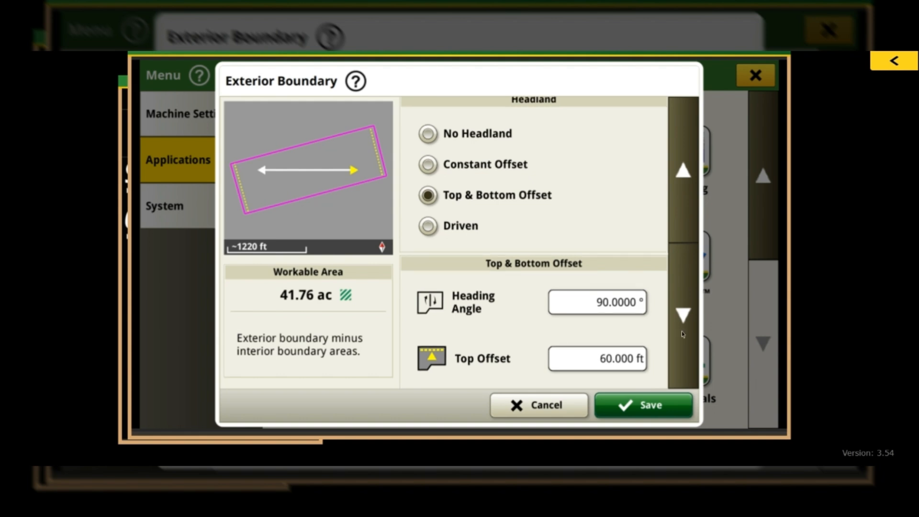
- Scroll through the Top & Bottom Offset settings (90° heading, 60 ft top and bottom) and back up
scroll("down", 3)
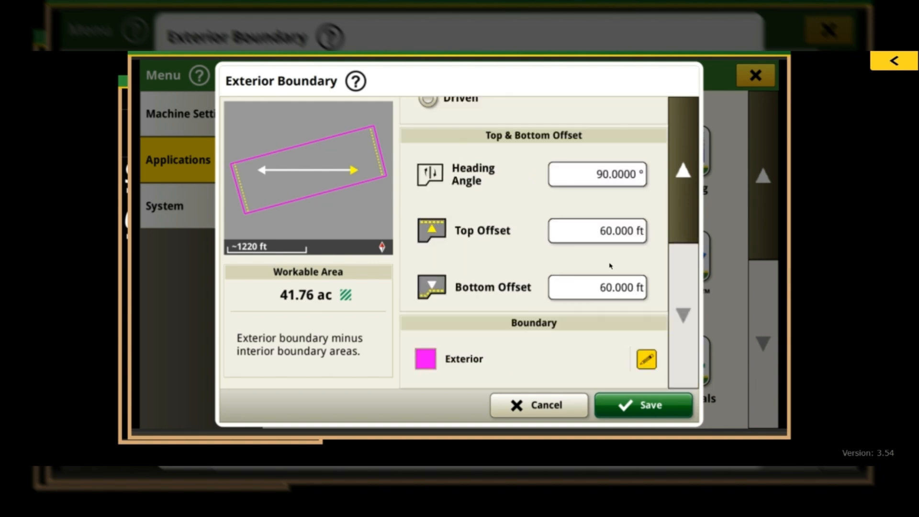
mouse_move(606, 253)
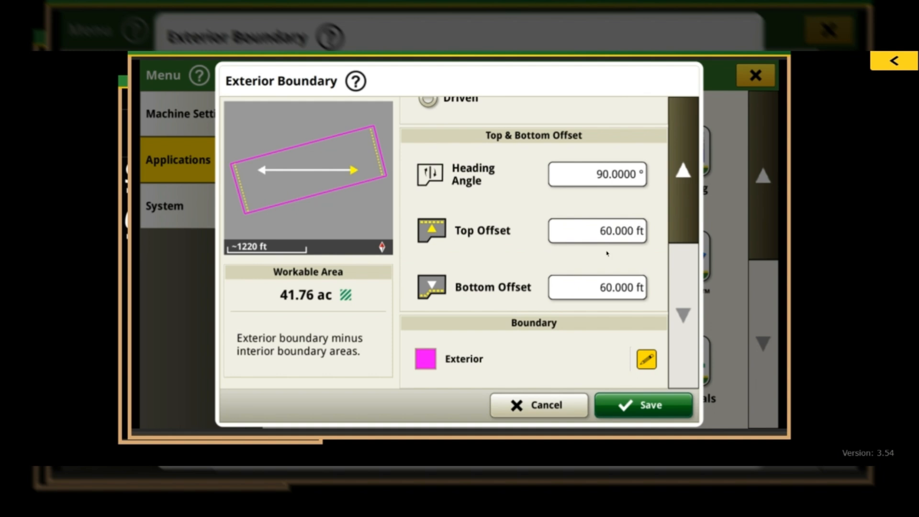
mouse_move(532, 293)
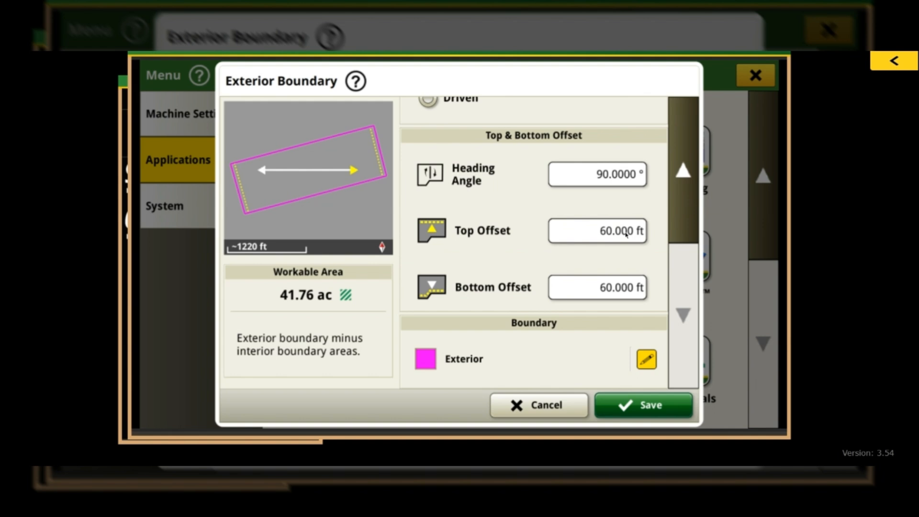
mouse_move(684, 211)
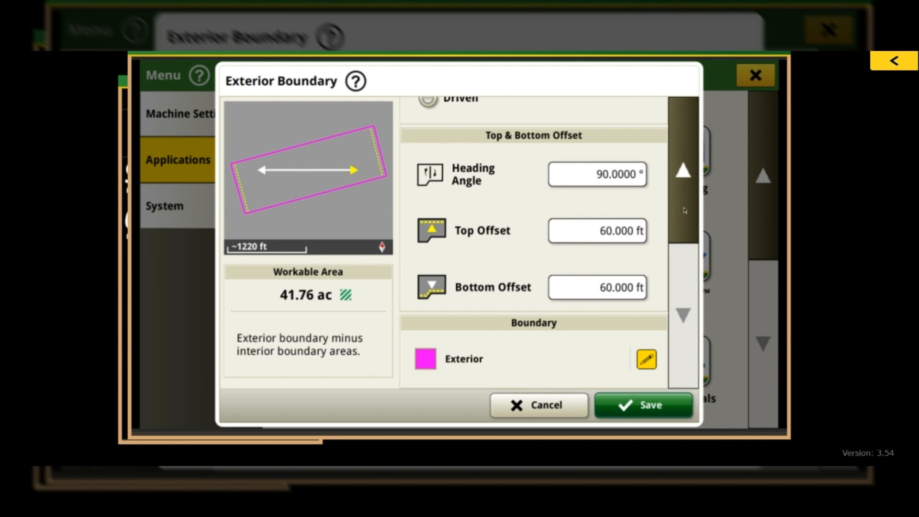
mouse_move(683, 195)
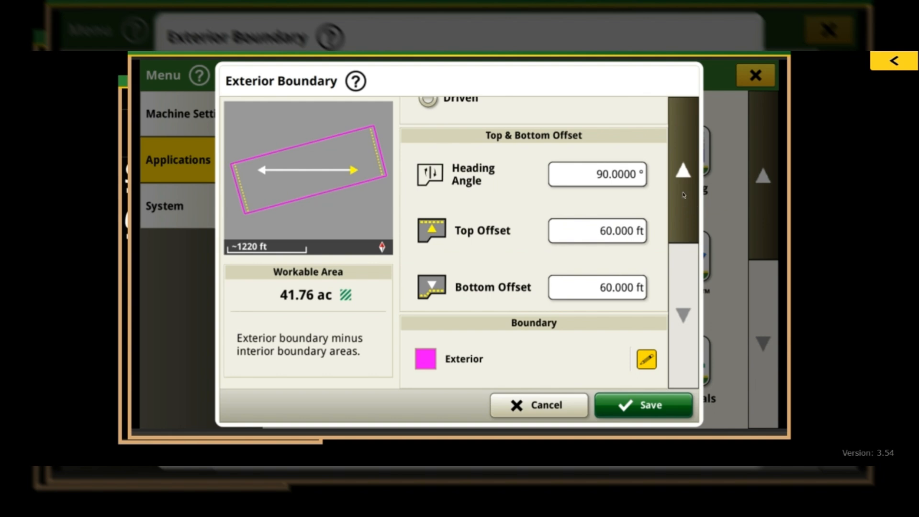
scroll("up", 3)
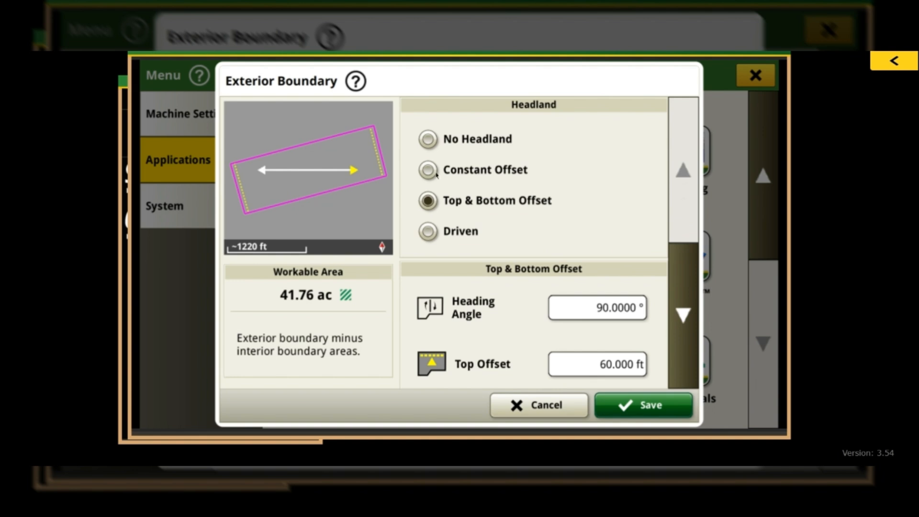
- Return the headland to Constant Offset at 80 ft and save the South 40 exterior boundary
left_click(428, 169)
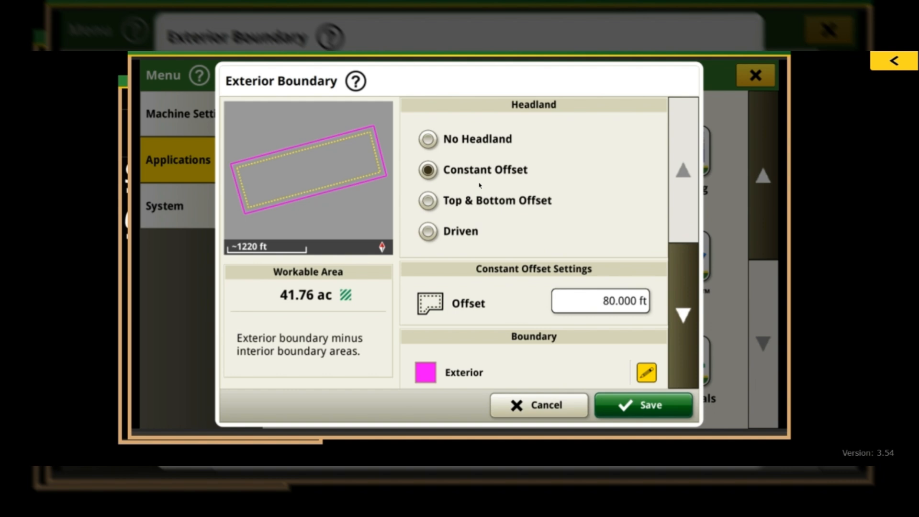
mouse_move(565, 317)
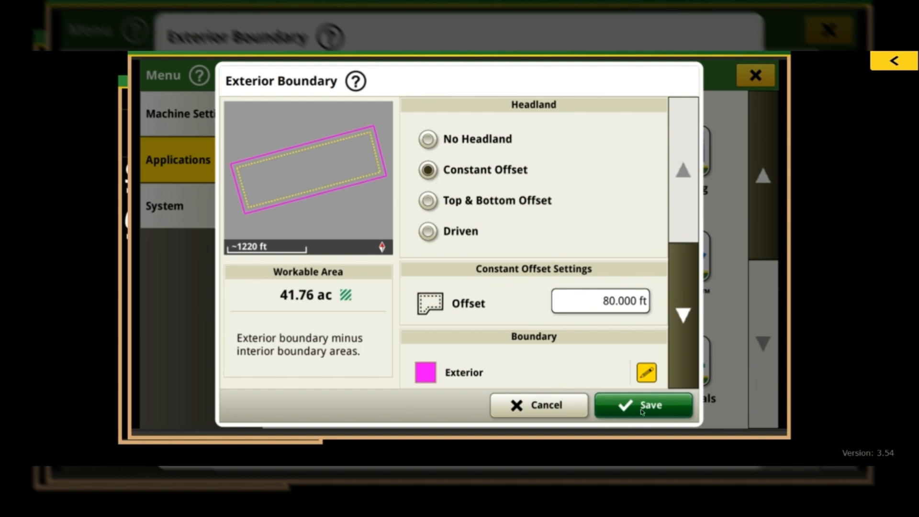
left_click(642, 405)
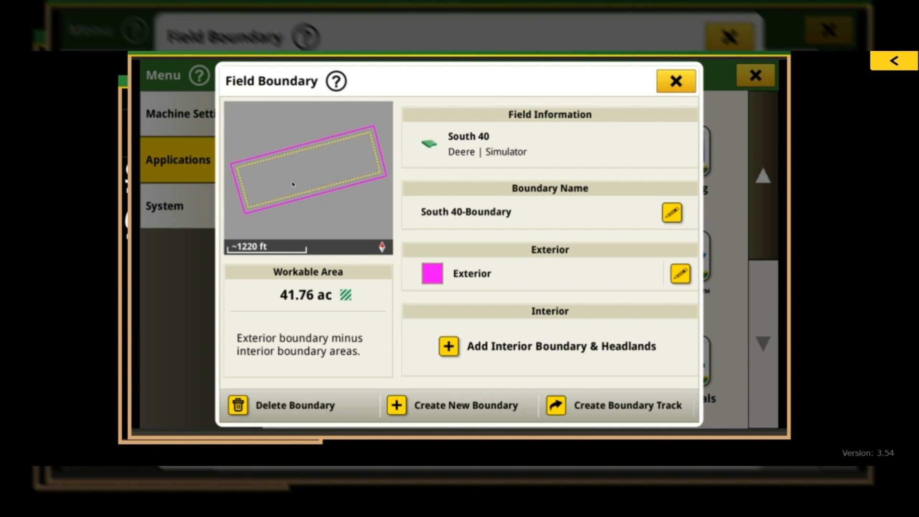
mouse_move(291, 154)
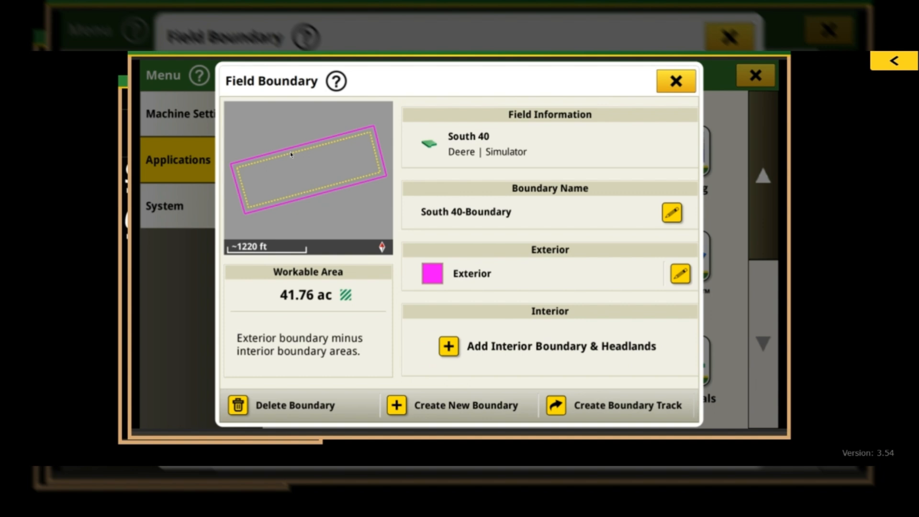
mouse_move(242, 180)
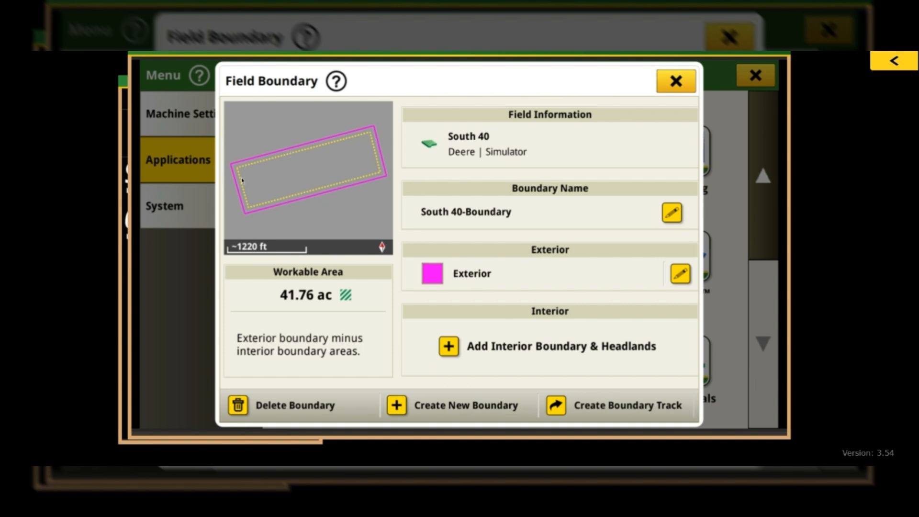
mouse_move(600, 230)
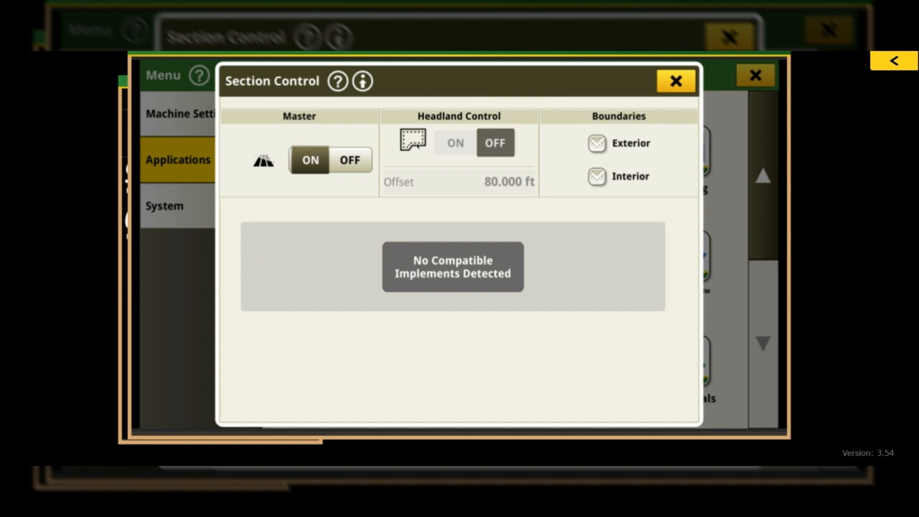
- Cycle Master off and on, enable Exterior and Interior boundaries, and turn Headland Control on at 80 ft
left_click(350, 160)
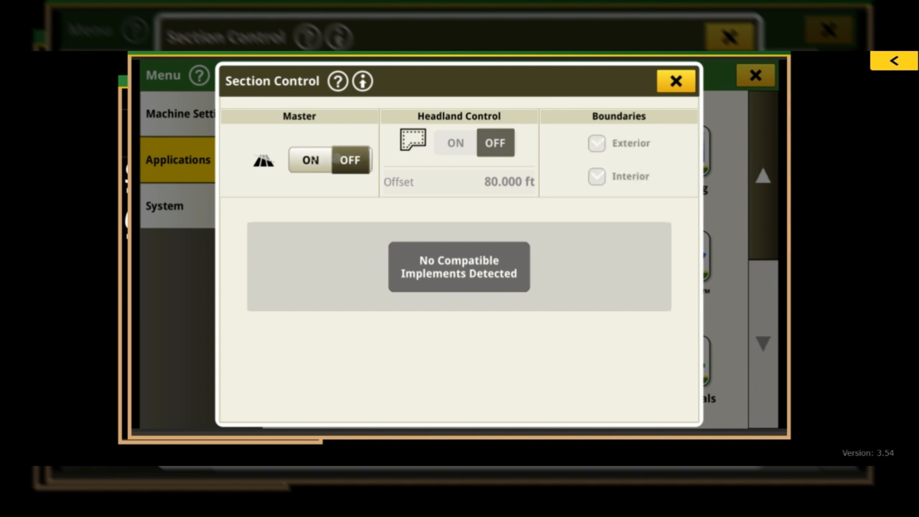
left_click(310, 159)
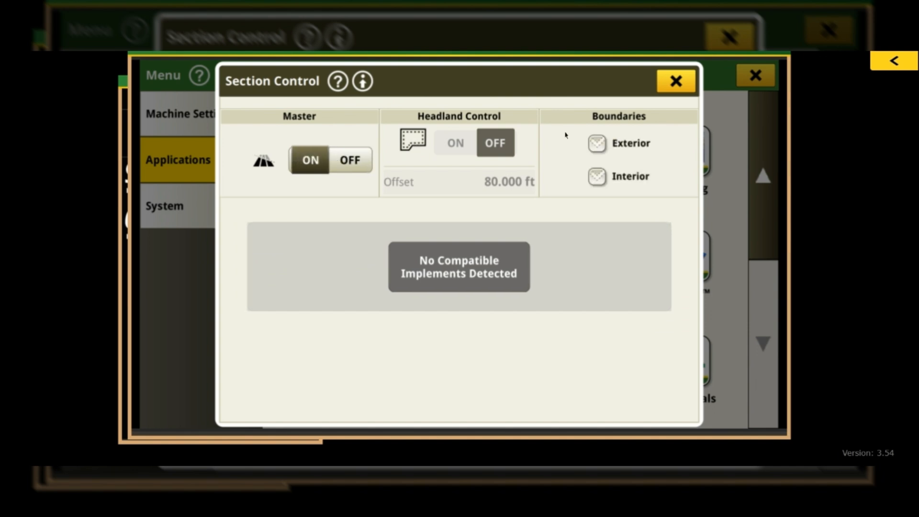
left_click(596, 143)
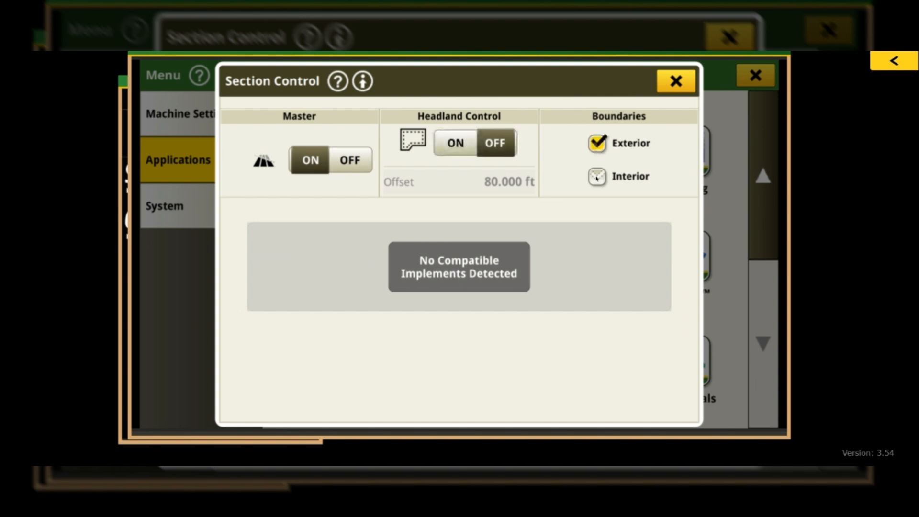
left_click(596, 177)
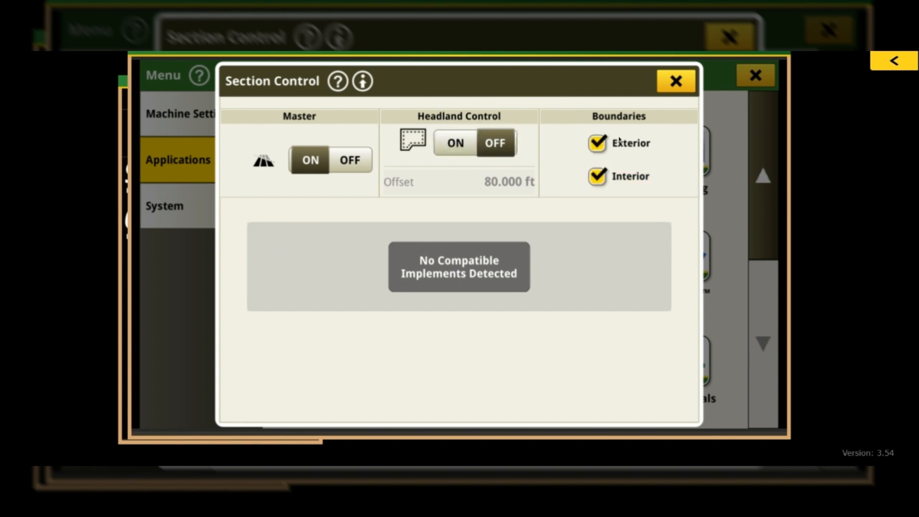
left_click(455, 143)
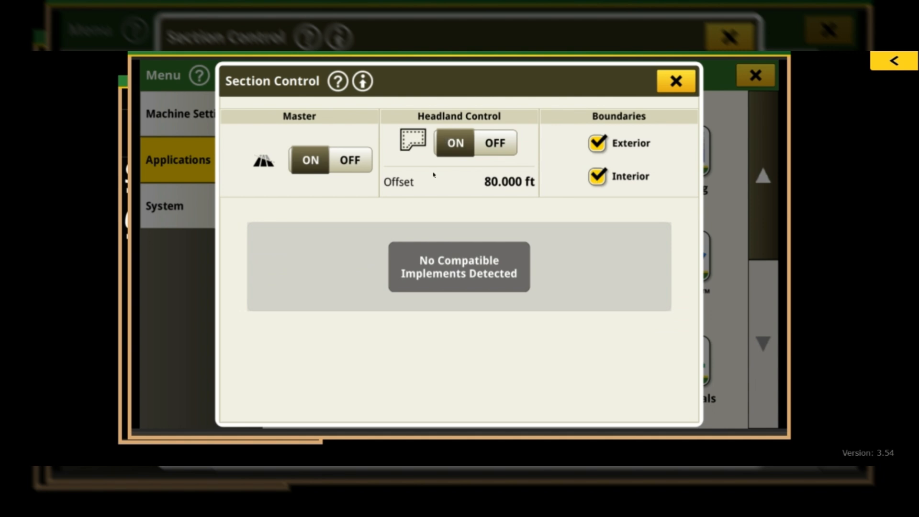
mouse_move(501, 186)
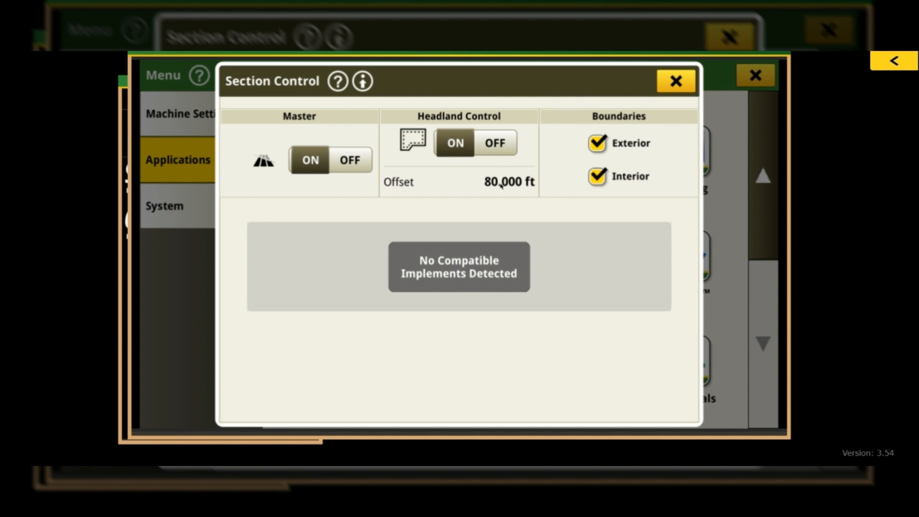
mouse_move(513, 139)
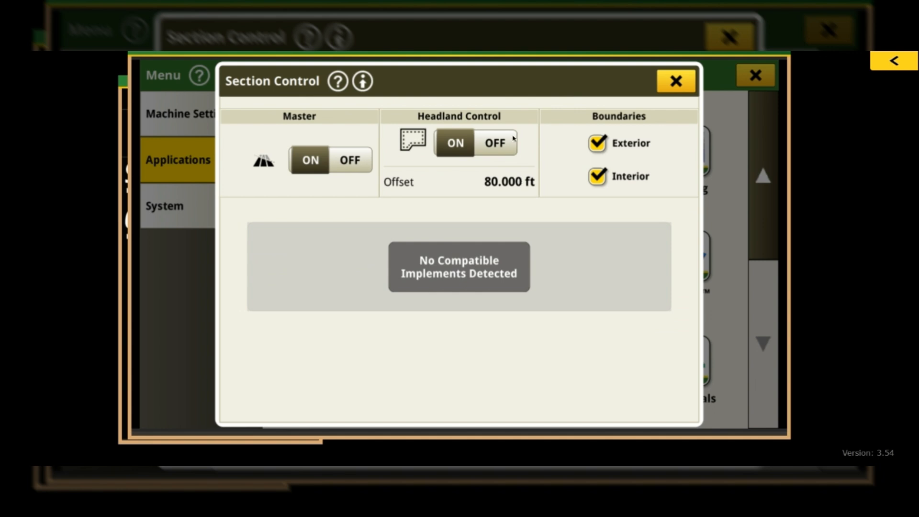
mouse_move(525, 119)
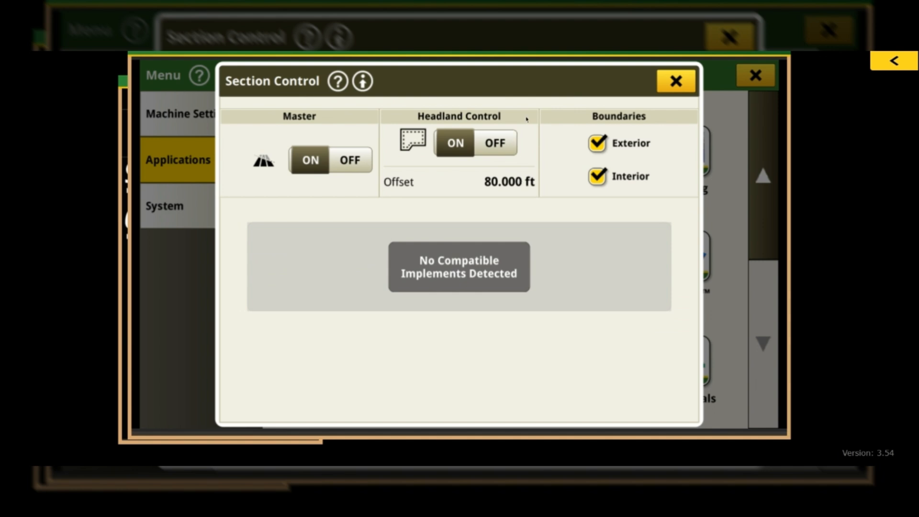
mouse_move(498, 194)
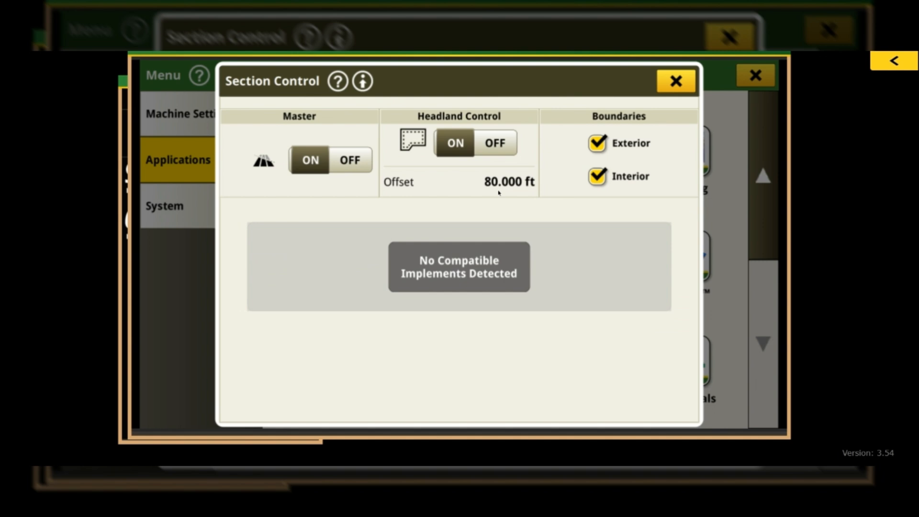
mouse_move(495, 192)
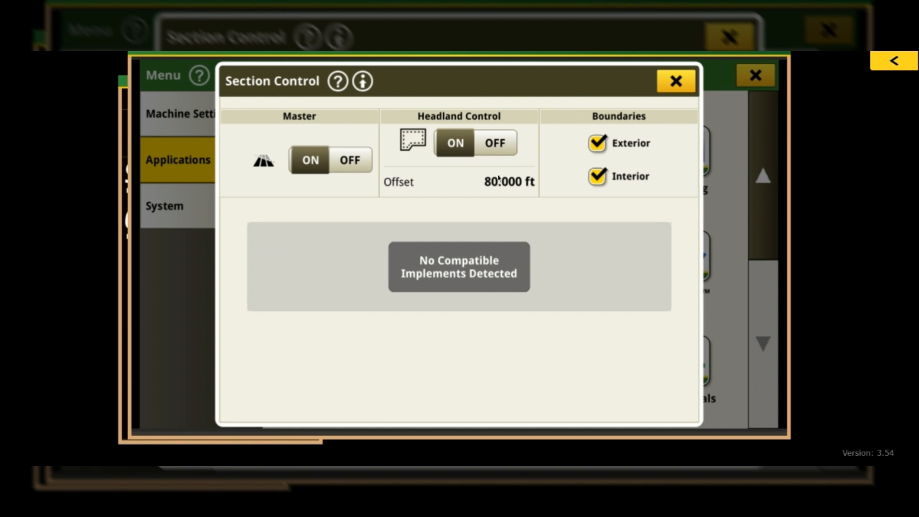
mouse_move(535, 129)
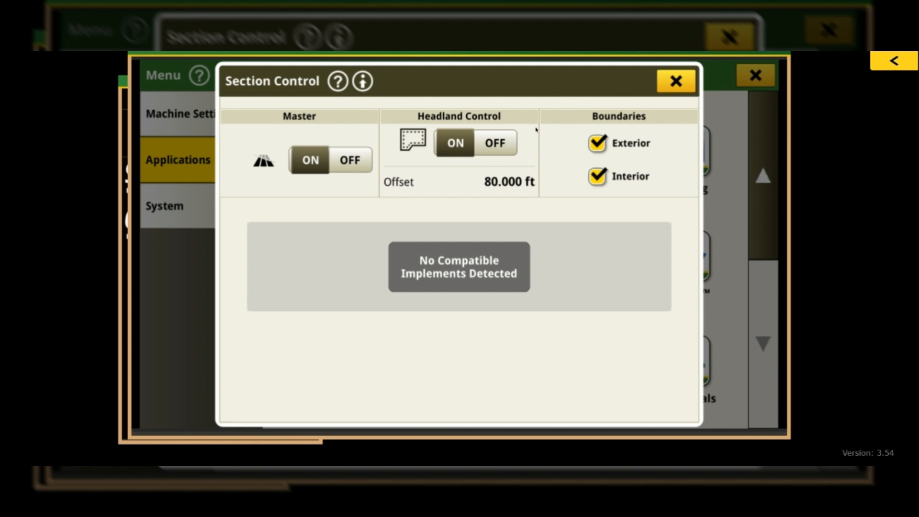
mouse_move(498, 173)
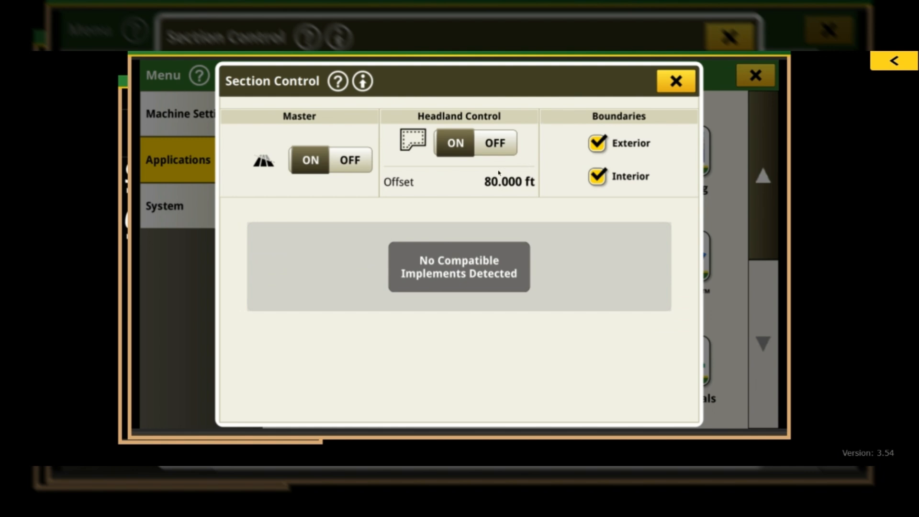
mouse_move(502, 174)
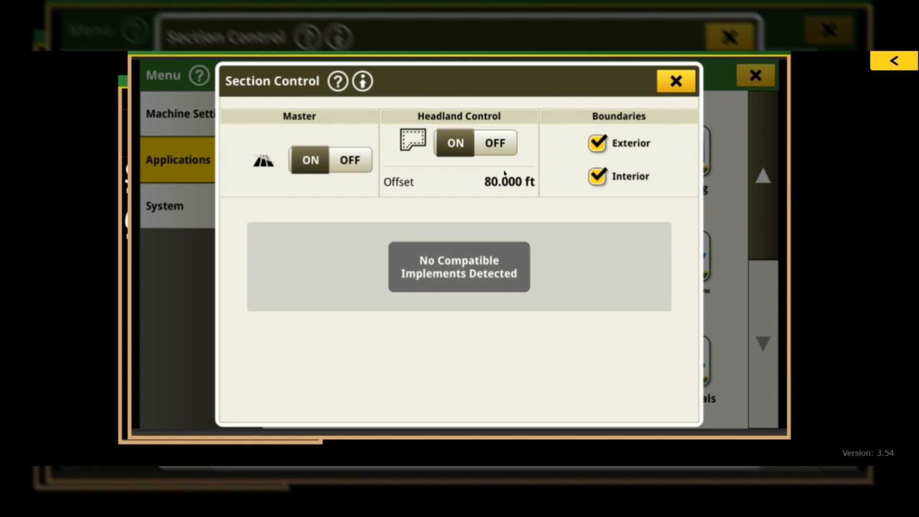
mouse_move(456, 197)
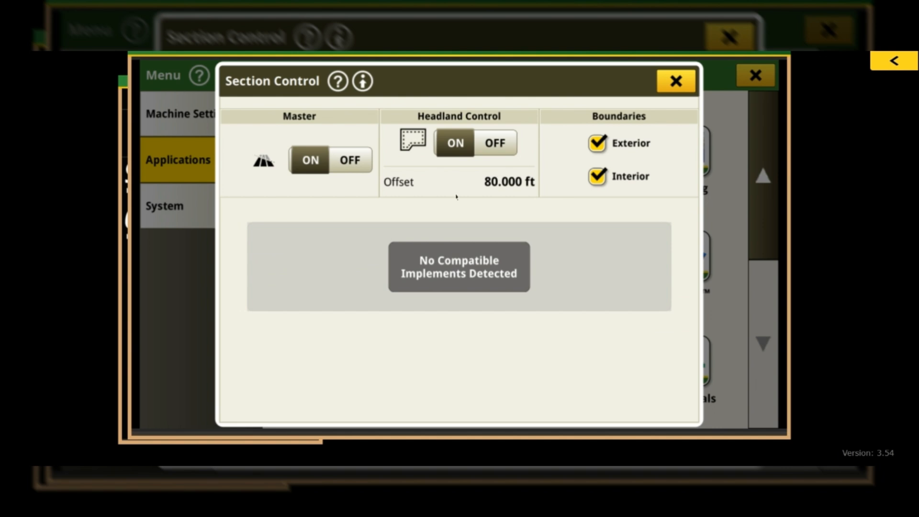
mouse_move(433, 175)
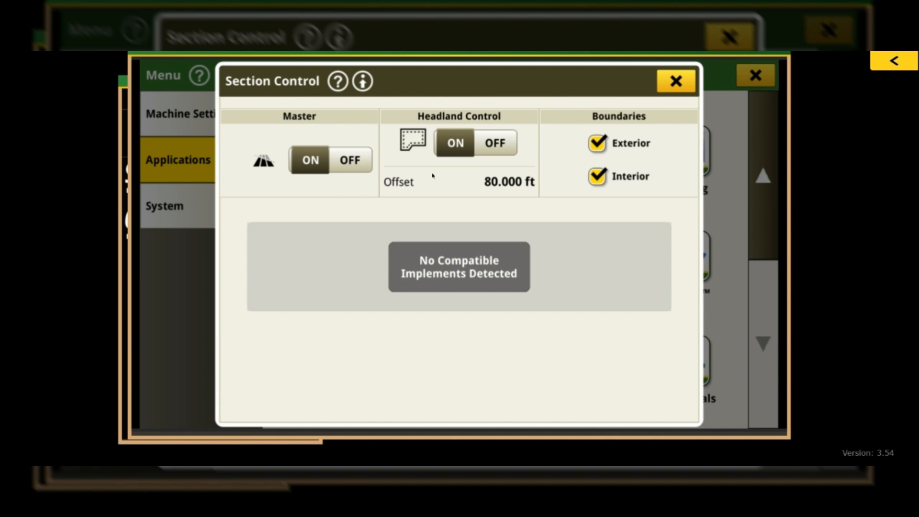
mouse_move(470, 177)
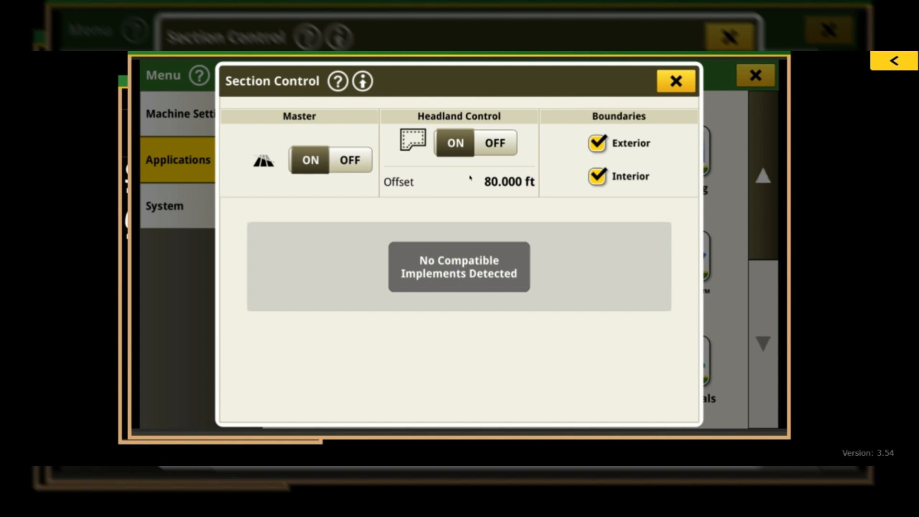